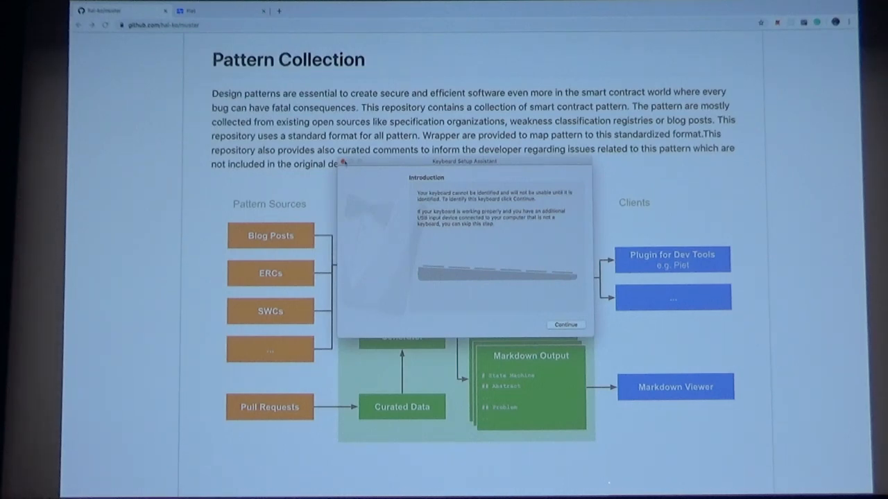
Dismiss the Keyboard Setup Assistant, view the Pattern Collection README, and switch to the Piet app
{"action": "left_click", "coordinate": [564, 325]}
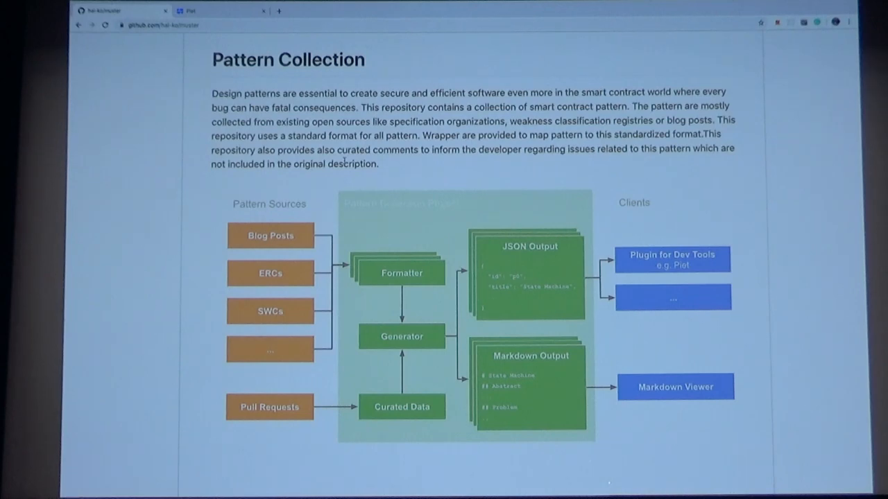
{"action": "left_click", "coordinate": [215, 11]}
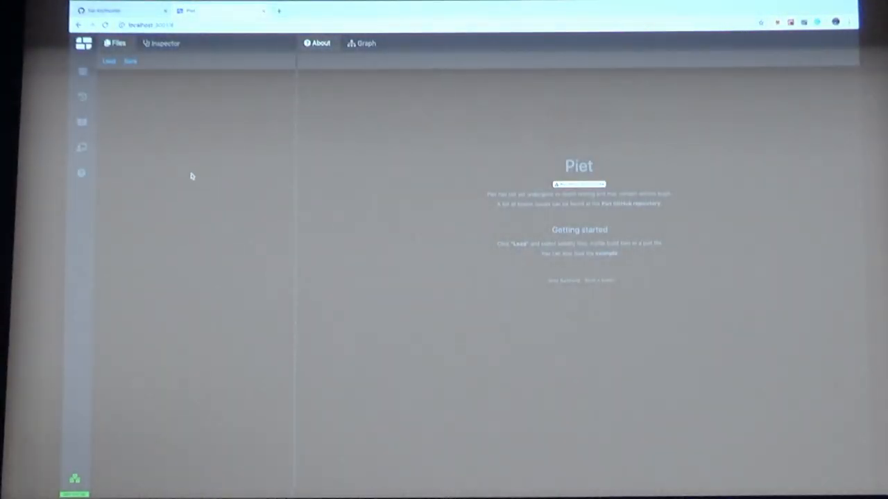
Show the pattern list and try the Security category filter first
{"action": "left_click", "coordinate": [81, 147]}
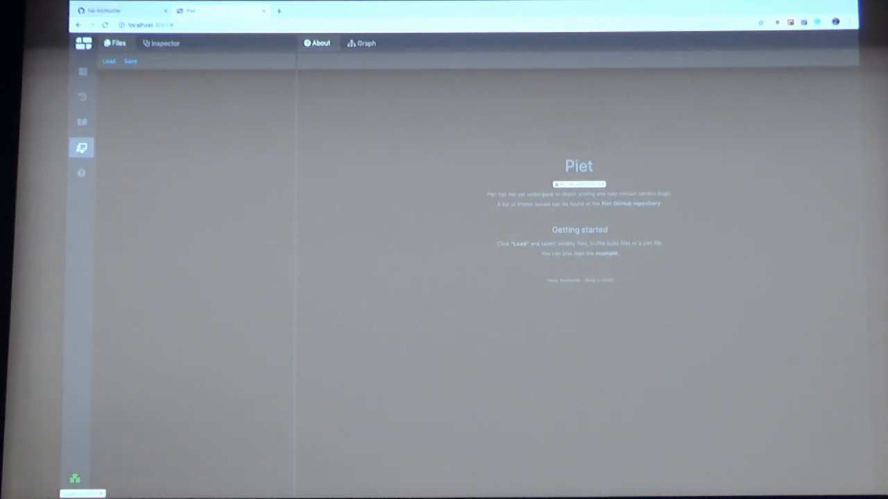
{"action": "left_click", "coordinate": [81, 147]}
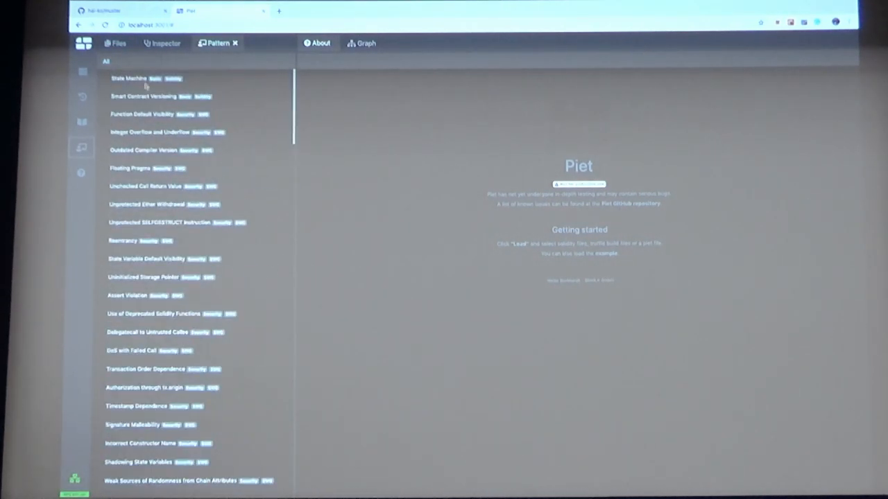
{"action": "left_click", "coordinate": [105, 61]}
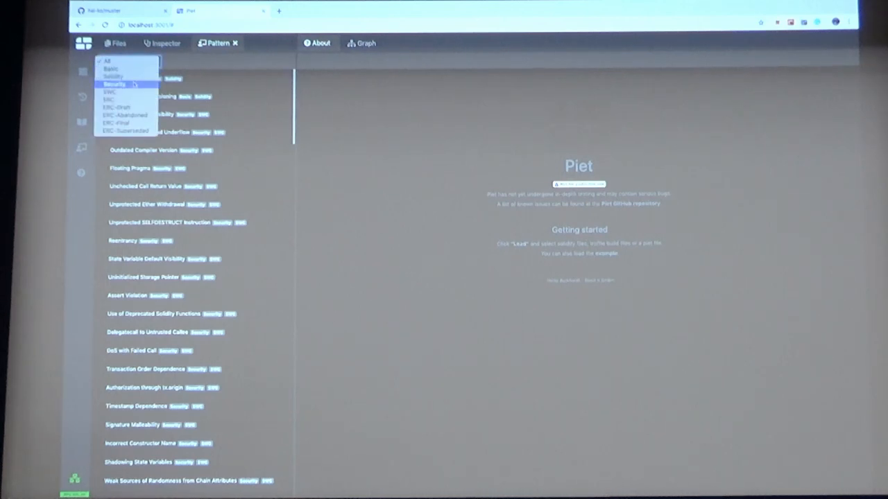
{"action": "left_click", "coordinate": [113, 85]}
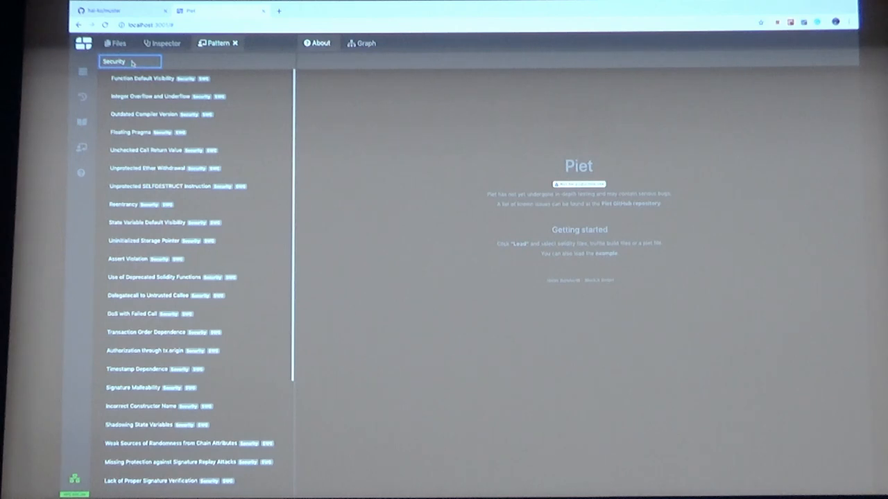
Filter the patterns to the Basic category and select State Machine
{"action": "left_click", "coordinate": [129, 61]}
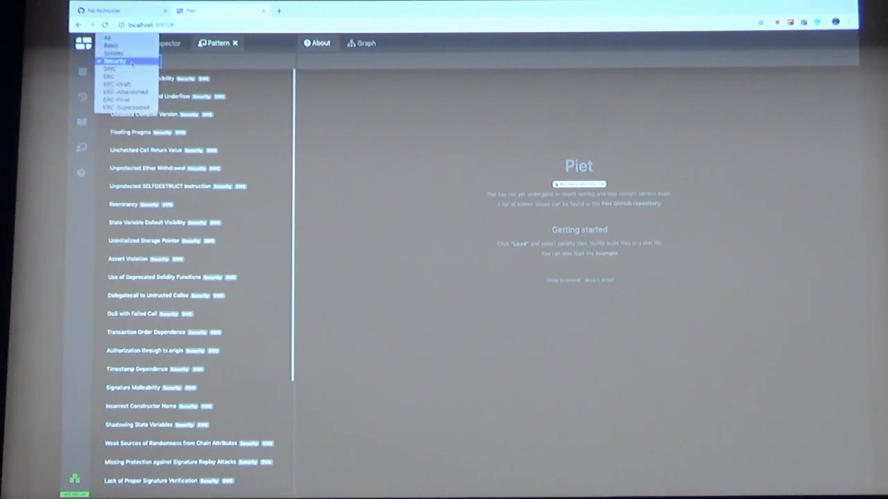
{"action": "left_click", "coordinate": [111, 44]}
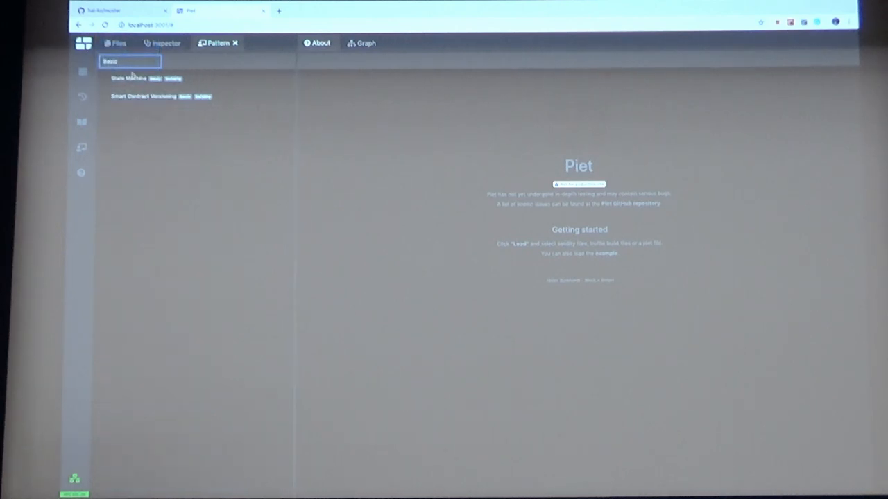
{"action": "left_click", "coordinate": [129, 77]}
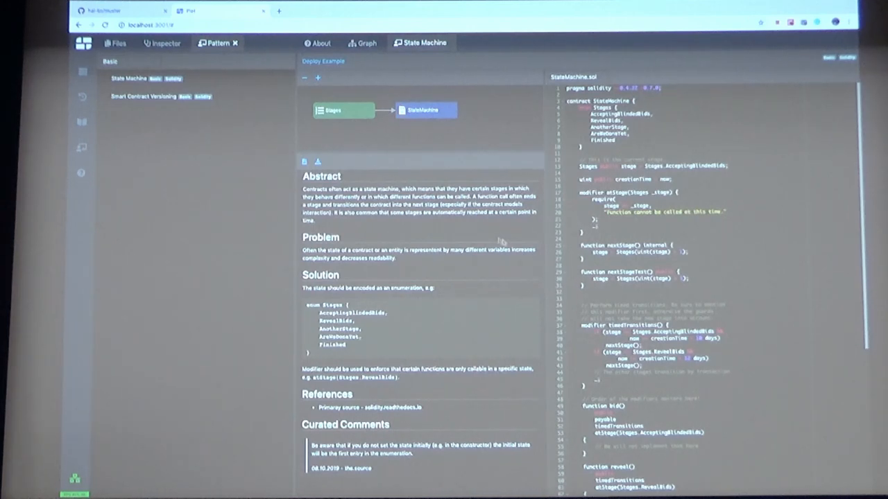
{"action": "mouse_move", "coordinate": [438, 361]}
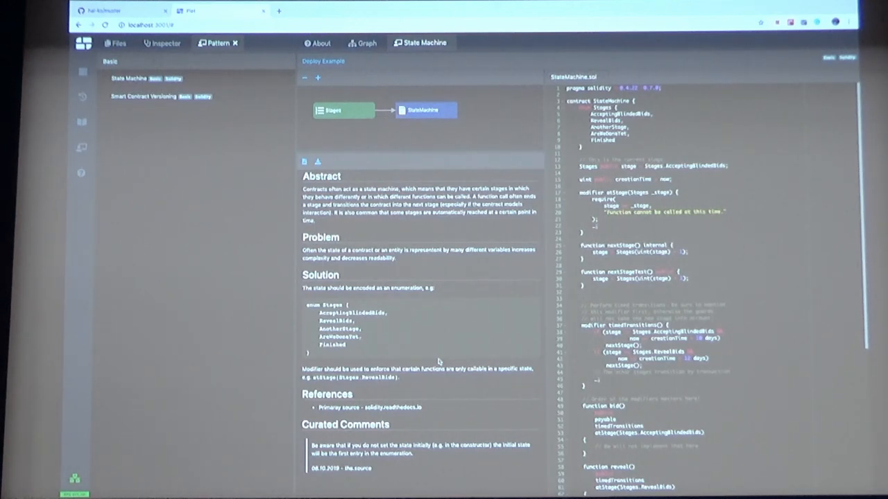
{"action": "mouse_move", "coordinate": [438, 141]}
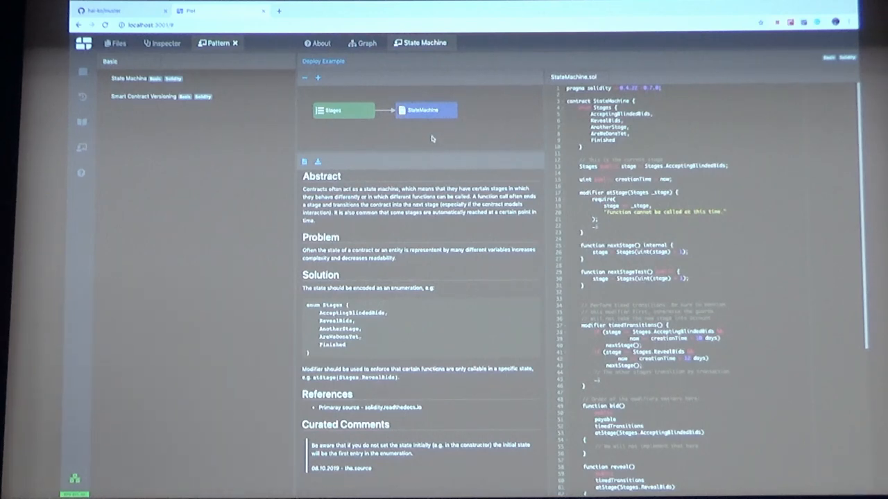
Deploy the State Machine example contract from its pattern page
{"action": "left_click", "coordinate": [425, 110]}
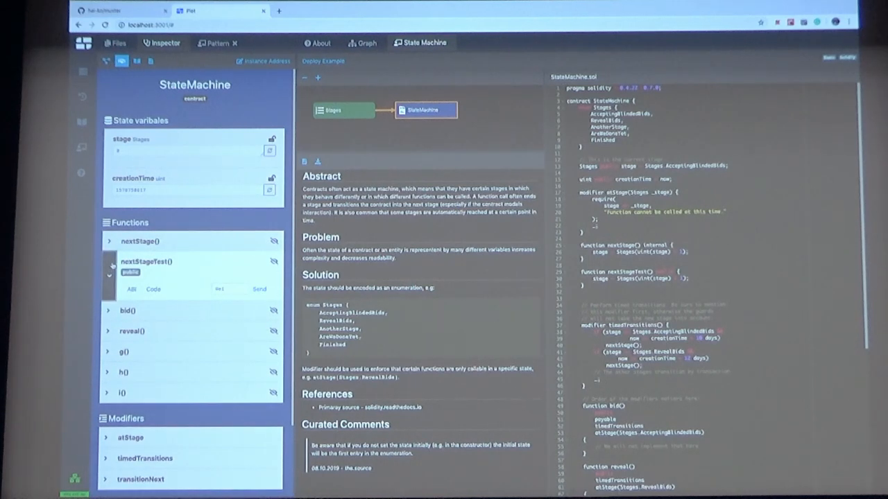
Send a nextStageTest transaction and show its receipt with hash, block, gas and status
{"action": "left_click", "coordinate": [259, 289]}
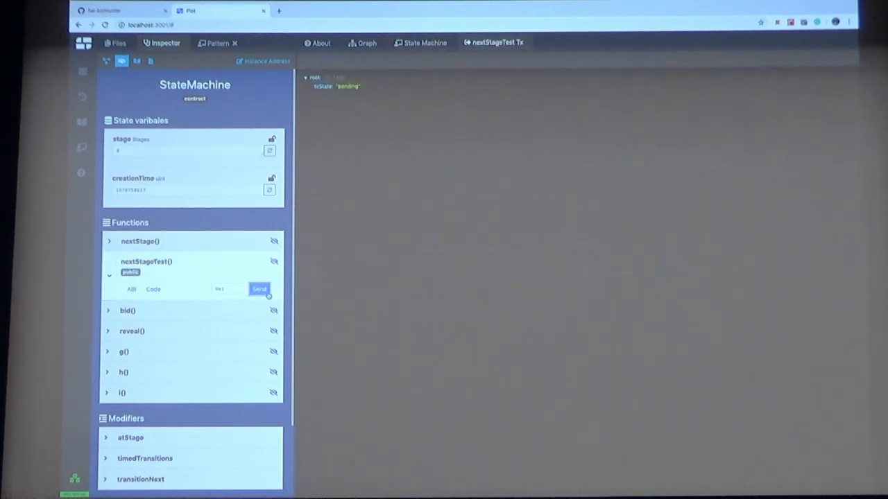
{"action": "left_click", "coordinate": [259, 290]}
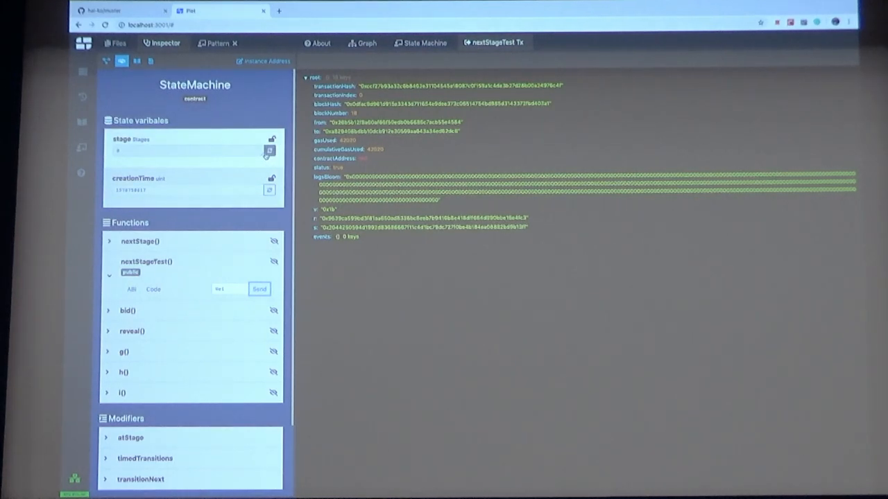